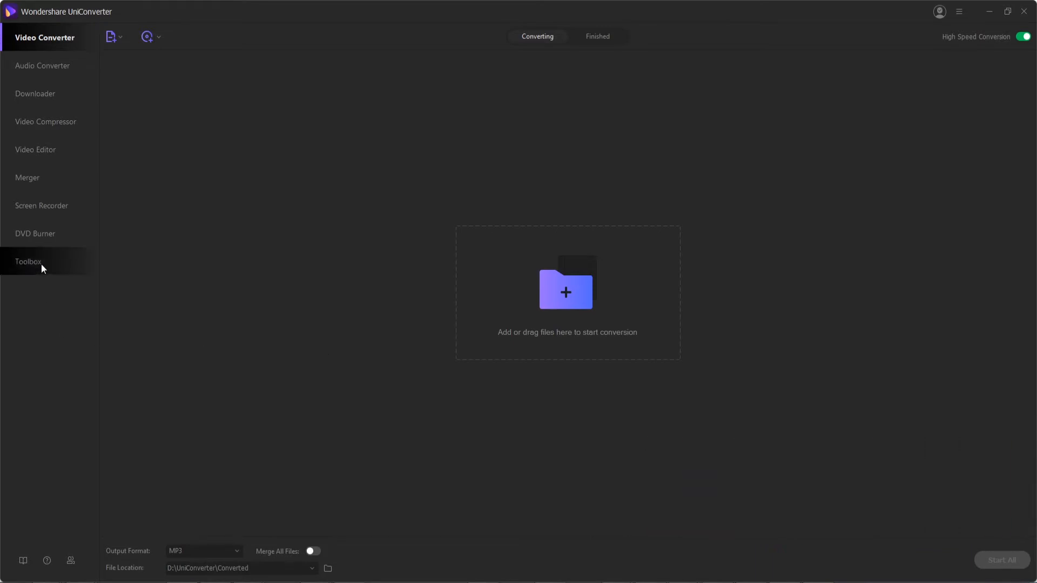
Step: Open the Transfer tool from the Toolbox
{"action": "left_click", "coordinate": [29, 261]}
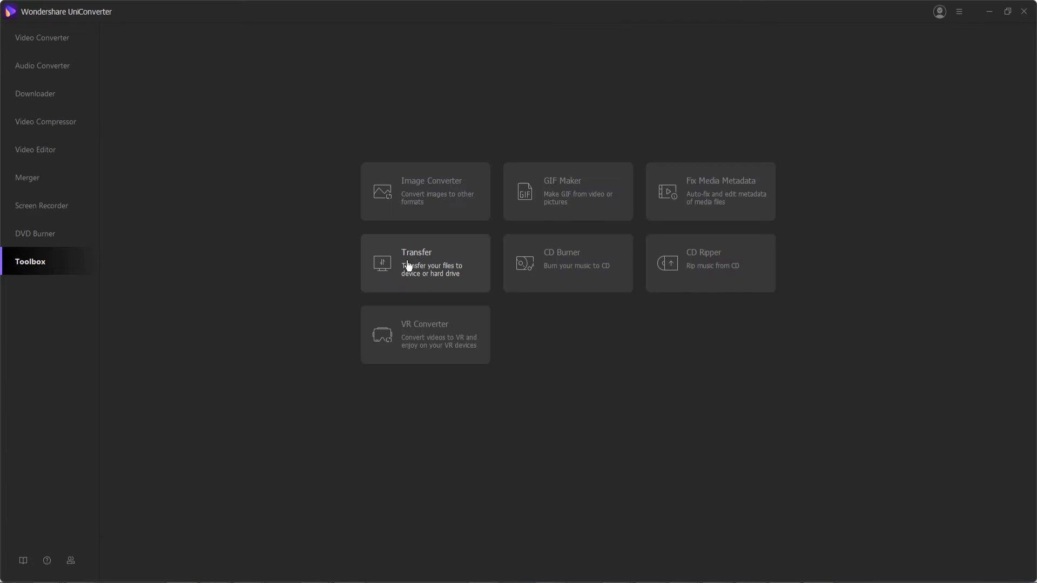
{"action": "left_click", "coordinate": [425, 262]}
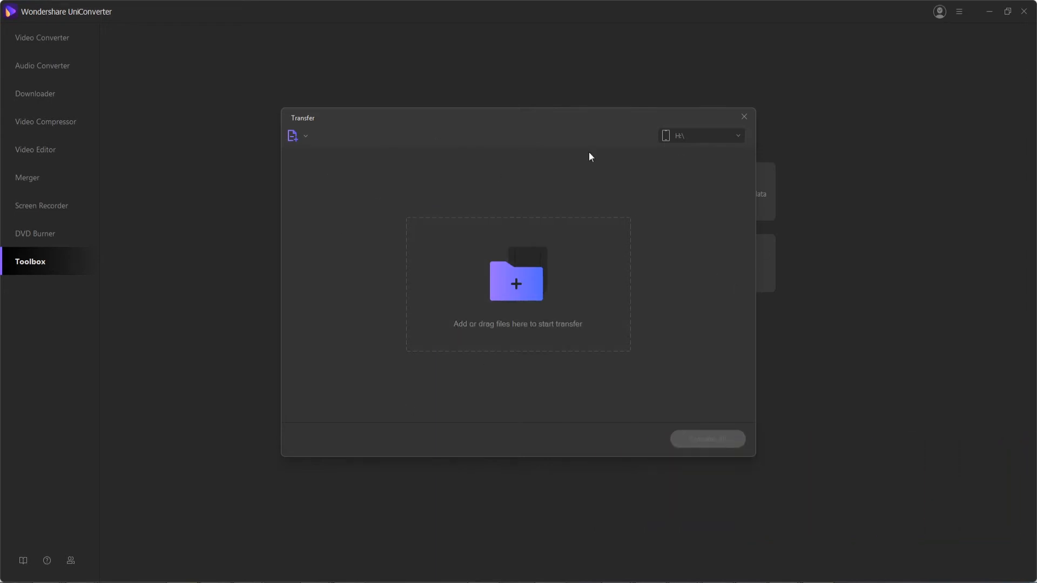
Step: Add the 0.5 Background Music WAV file and the MP4 video to the transfer list
{"action": "left_click", "coordinate": [298, 136]}
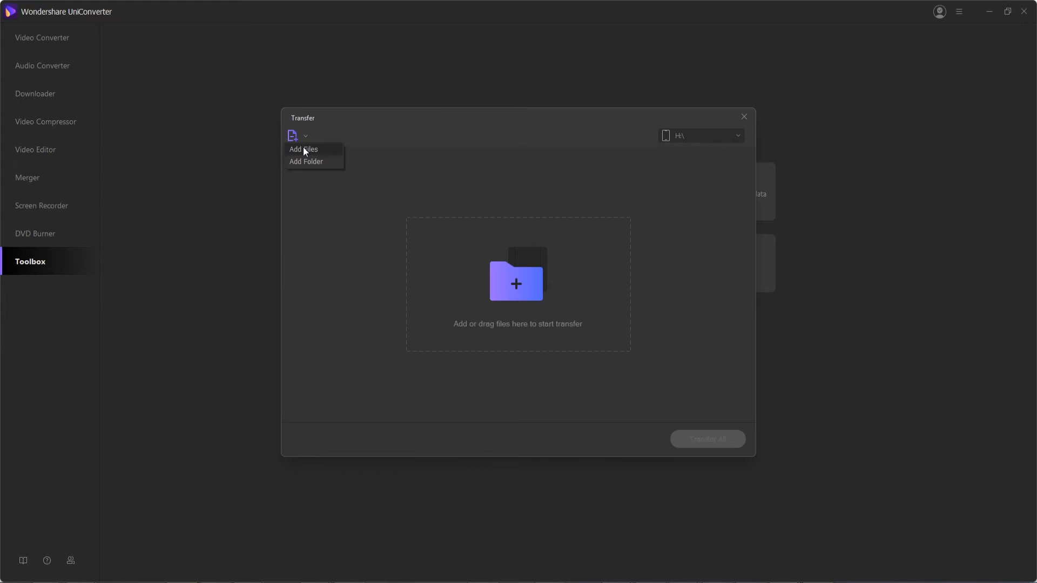
{"action": "left_click", "coordinate": [303, 150]}
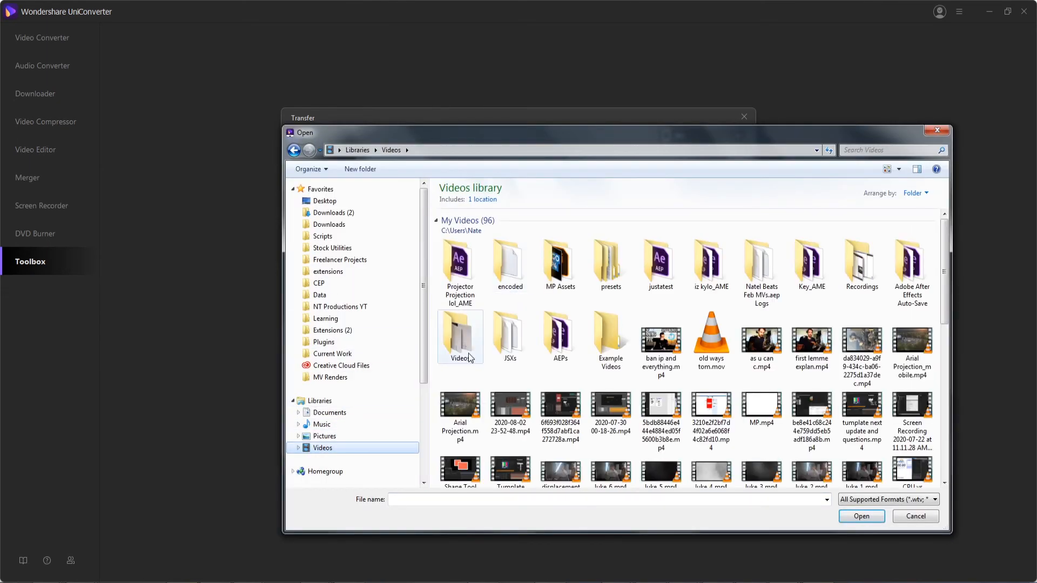
{"action": "left_click", "coordinate": [861, 516]}
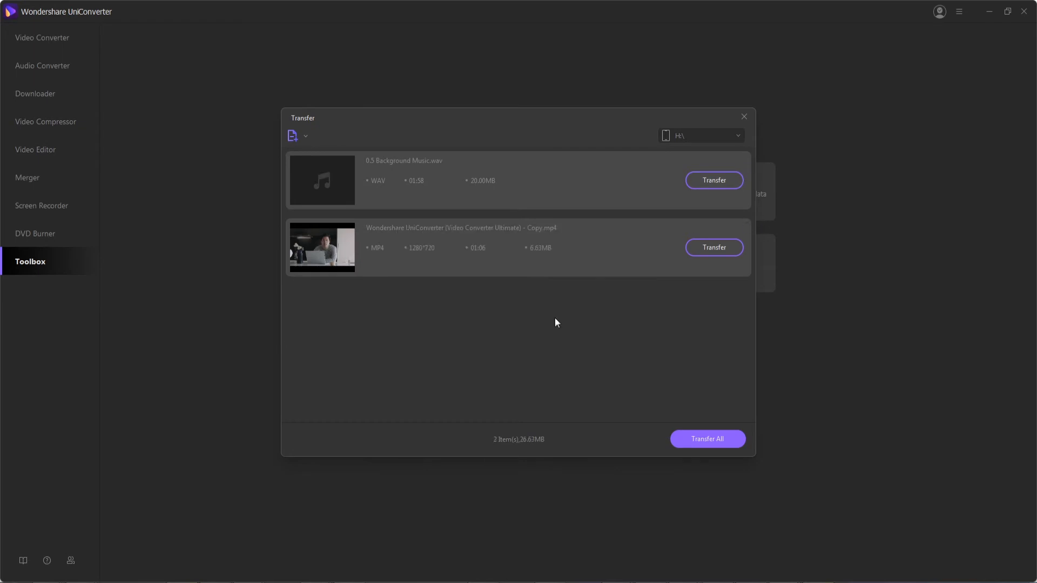
{"action": "mouse_move", "coordinate": [534, 307]}
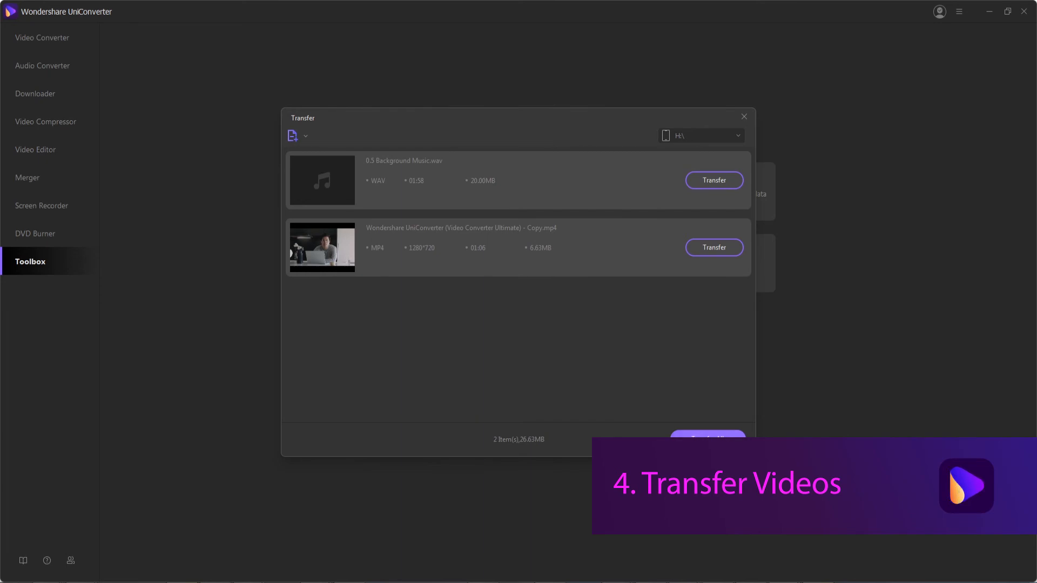
Step: Transfer all listed files, the WAV track and MP4 video, to the device
{"action": "left_click", "coordinate": [707, 439]}
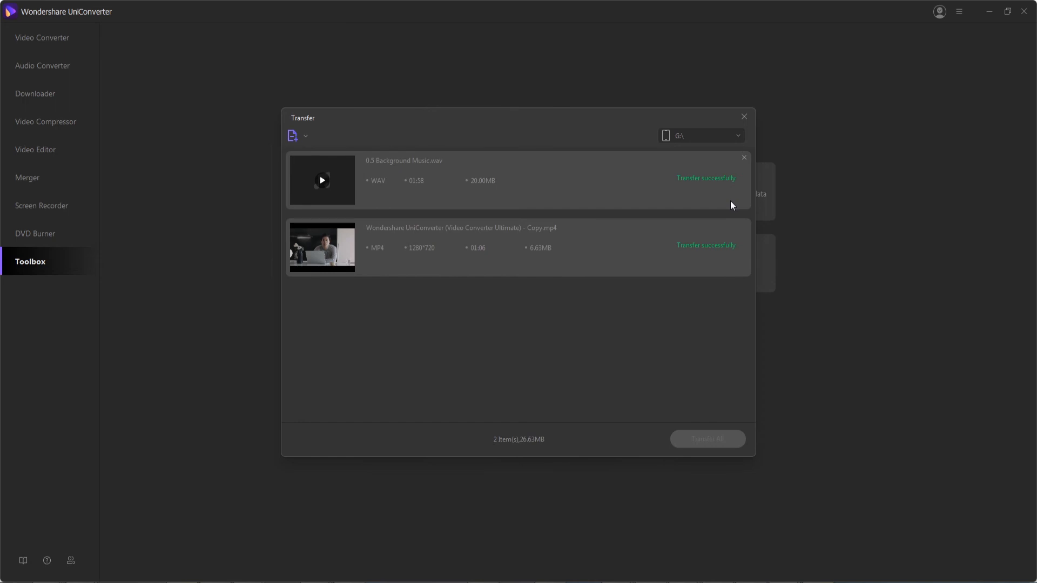
{"action": "mouse_move", "coordinate": [898, 369]}
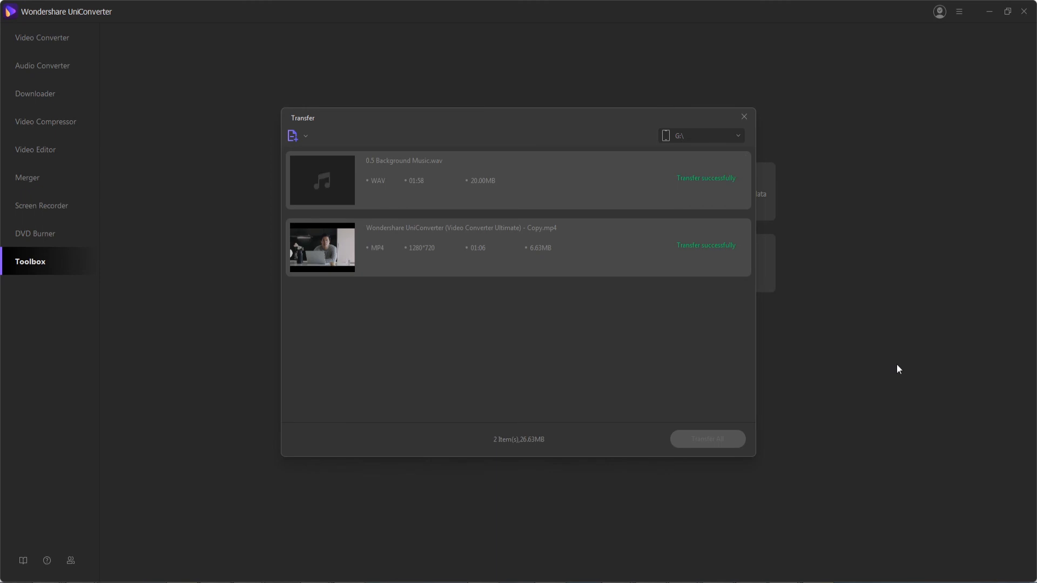